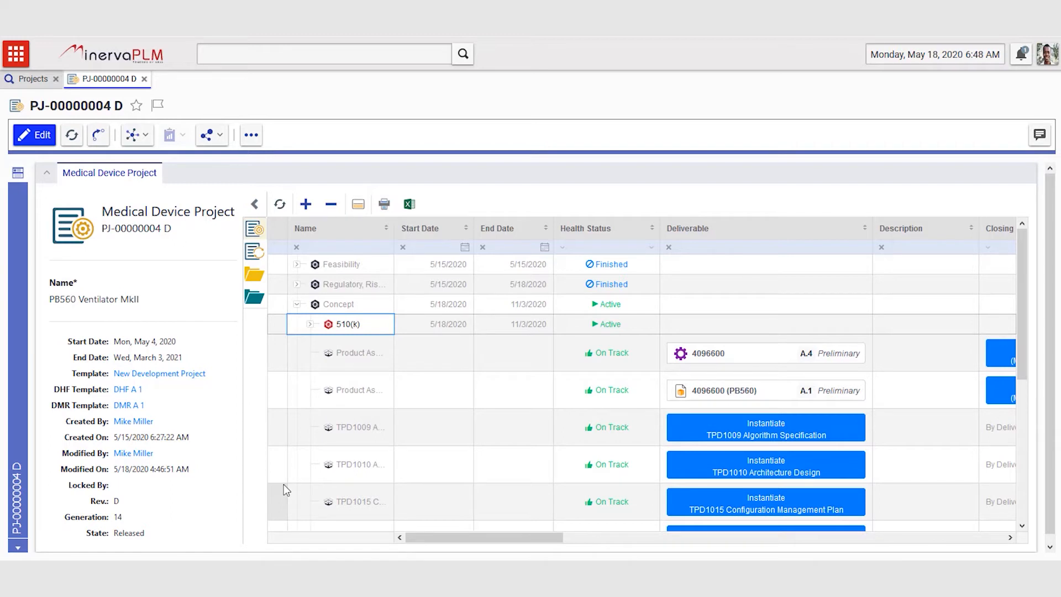
- Scroll the project's side panel down toward the Changes view
{"action": "scroll", "scroll_direction": "down", "scroll_amount": 3}
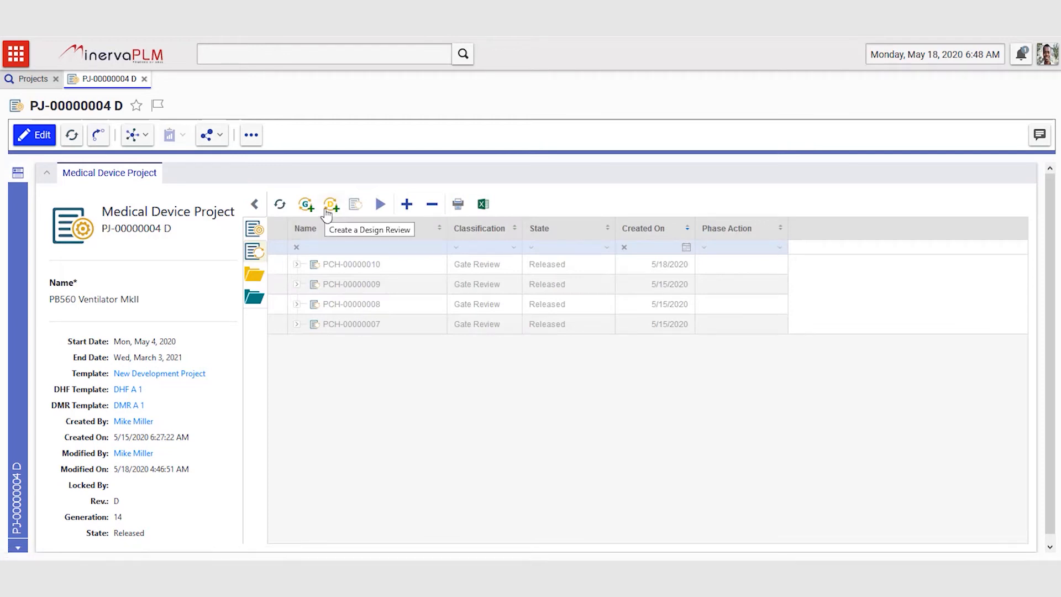
- Create a new design review change PCH-00000011 from the changes toolbar
{"action": "left_click", "coordinate": [331, 205]}
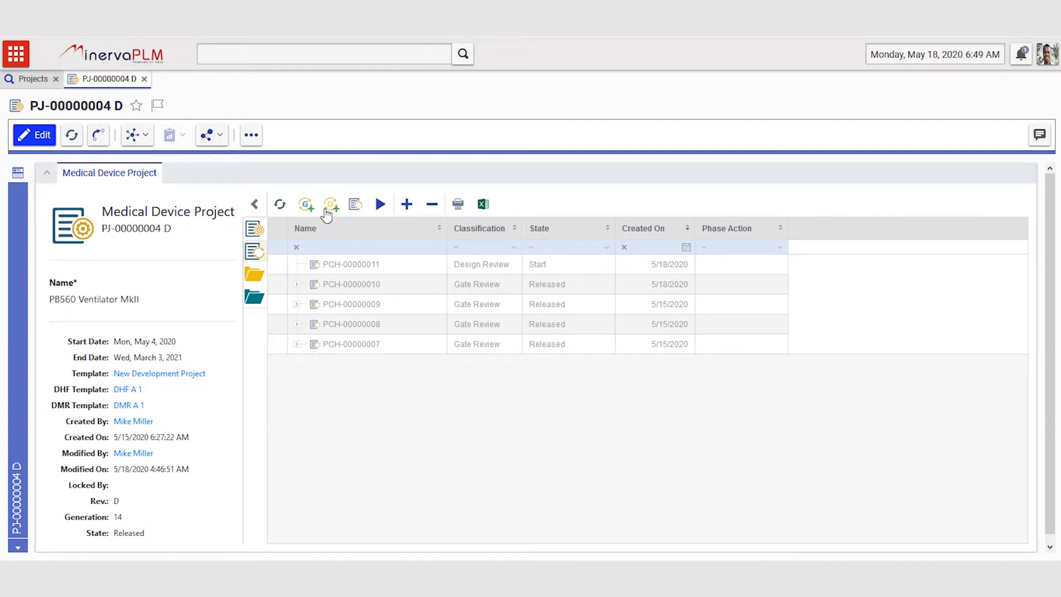
{"action": "mouse_move", "coordinate": [330, 214]}
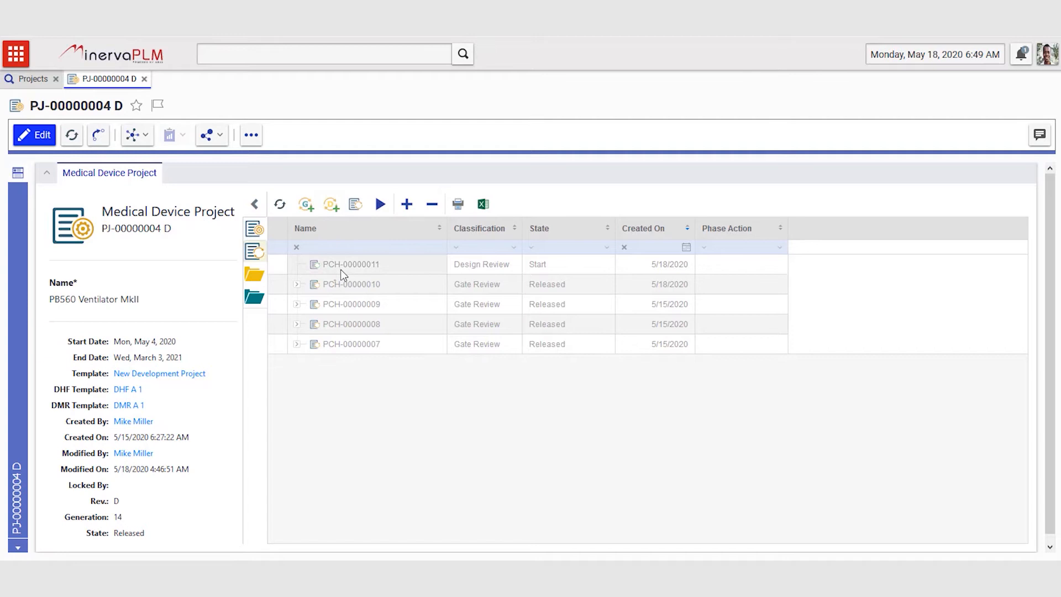
{"action": "mouse_move", "coordinate": [341, 279]}
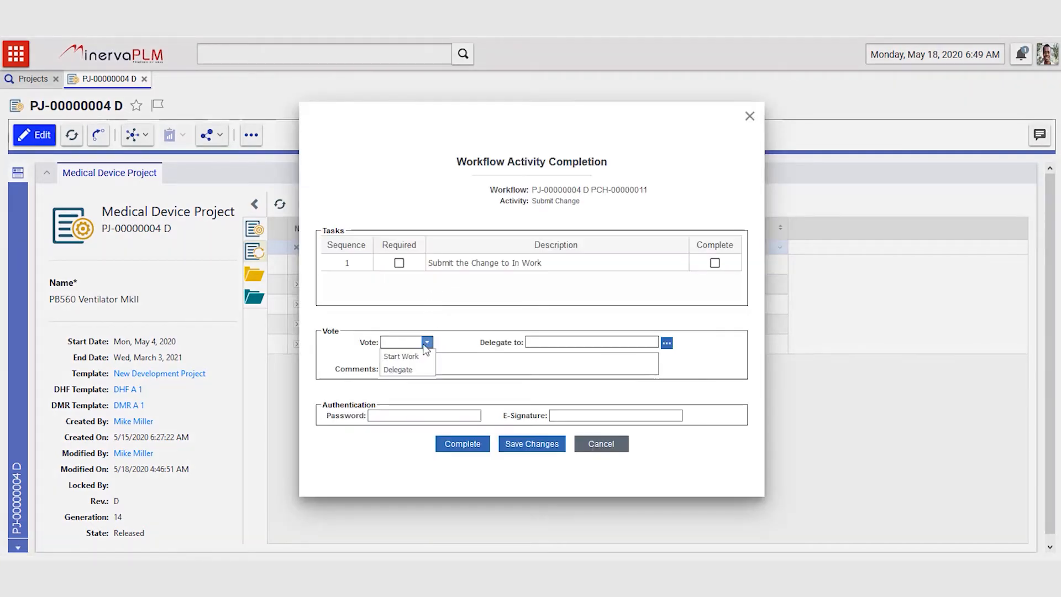
- Vote Start Work on the Submit Change activity, complete it, and return to the project plan
{"action": "left_click", "coordinate": [400, 356]}
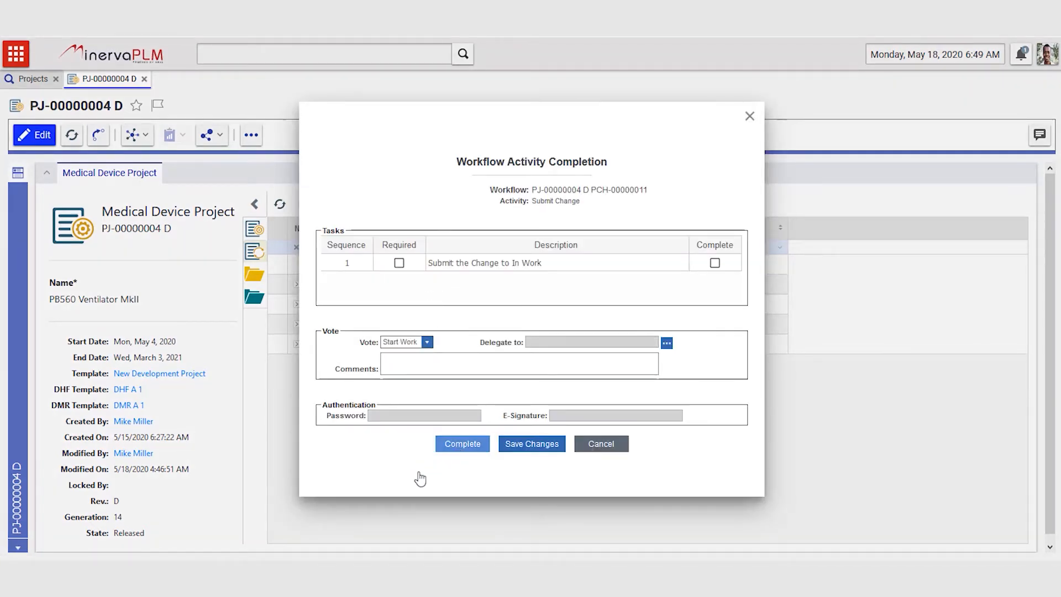
{"action": "left_click", "coordinate": [462, 443]}
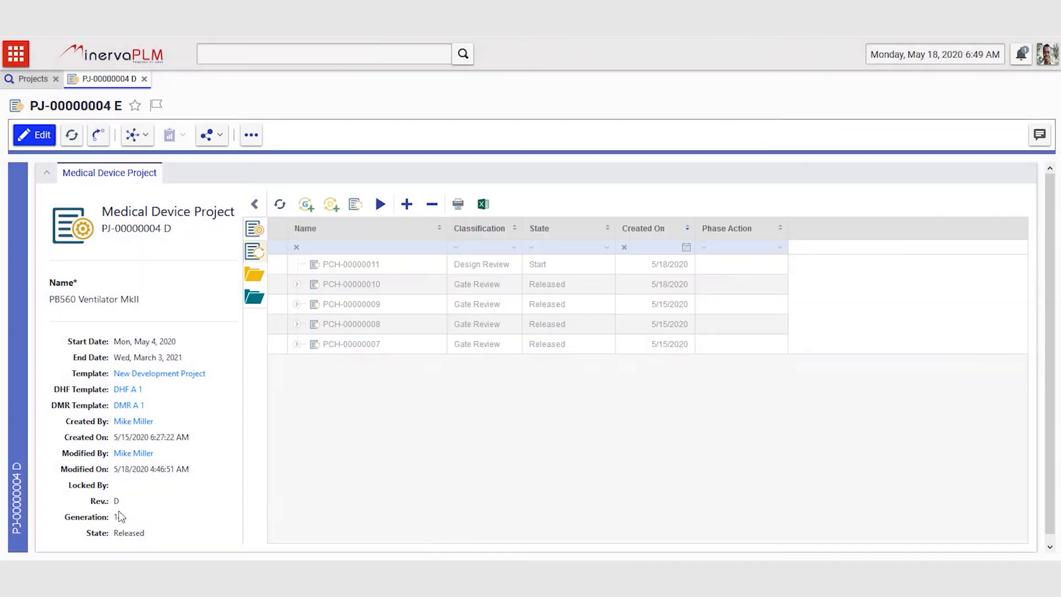
{"action": "left_click", "coordinate": [34, 135]}
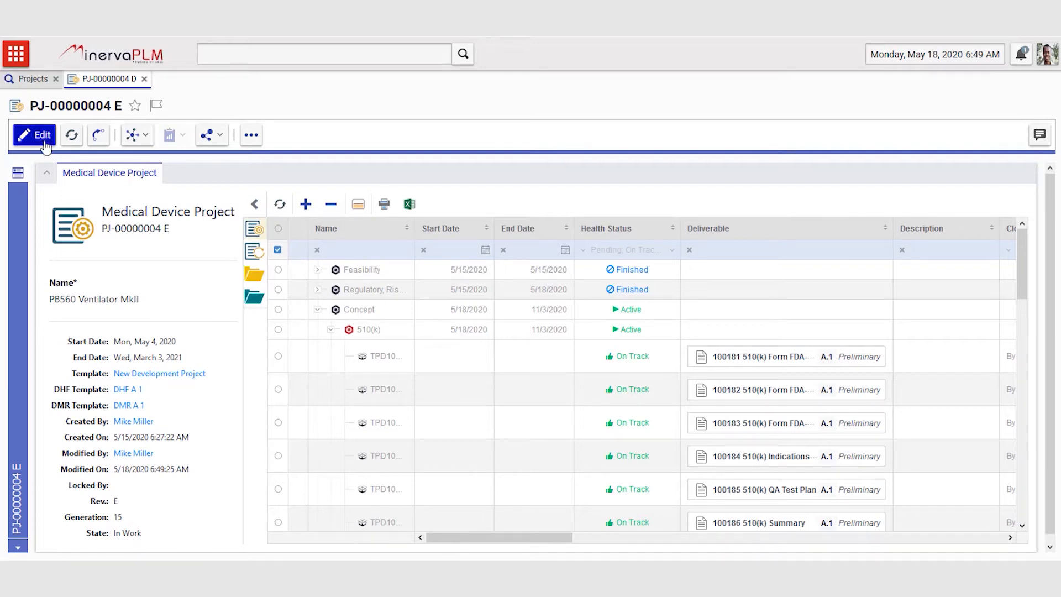
- Cut the TPD1044 Patent Filing row from Concept, paste it under Engineering Prototype, save generation 16 and finish editing
{"action": "left_click", "coordinate": [33, 135]}
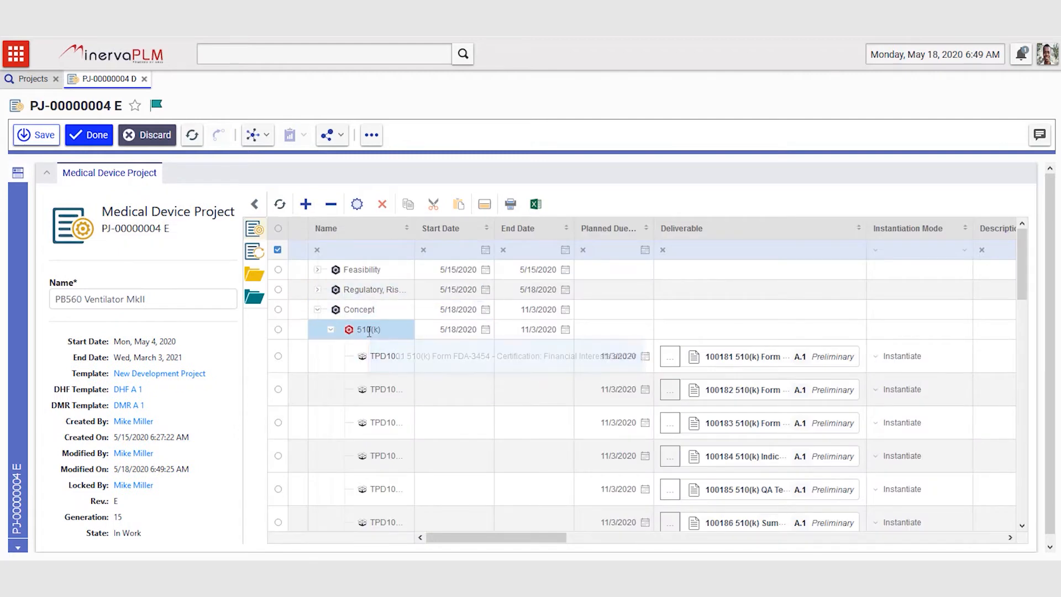
{"action": "scroll", "scroll_direction": "down", "scroll_amount": 3}
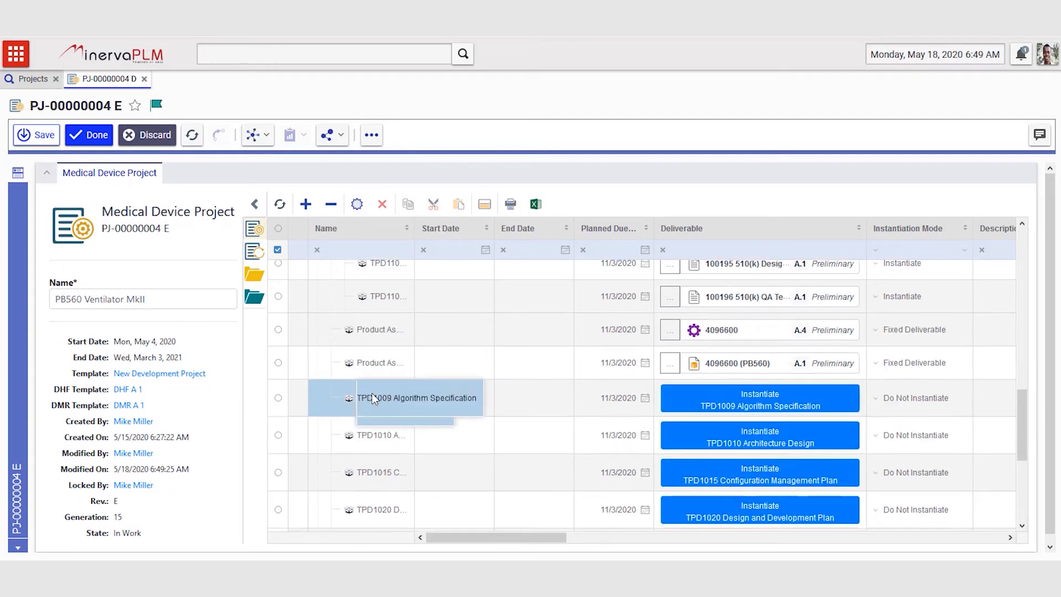
{"action": "scroll", "scroll_direction": "down", "scroll_amount": 3}
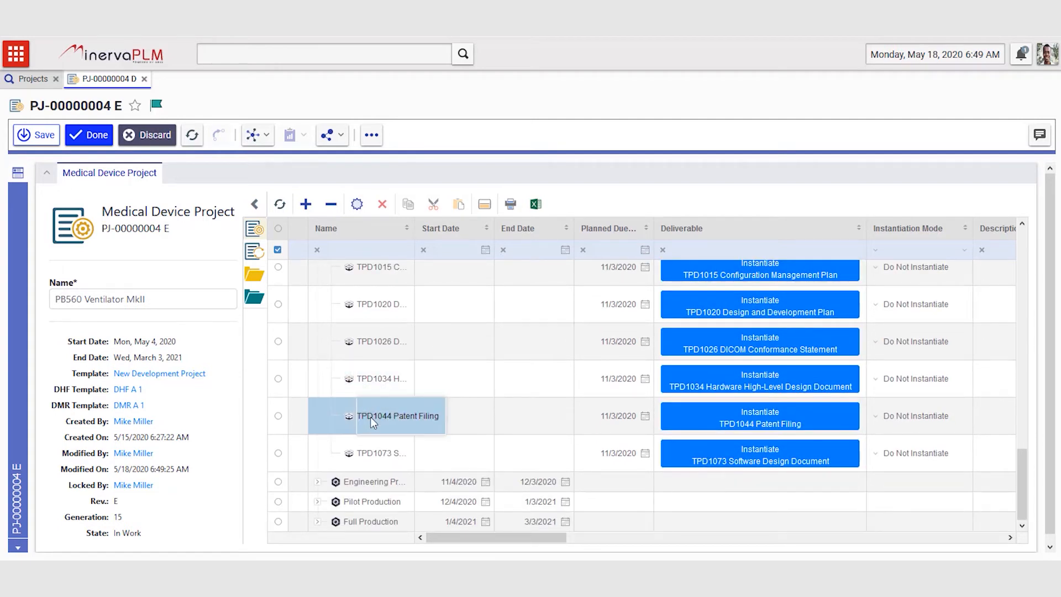
{"action": "right_click", "coordinate": [373, 420]}
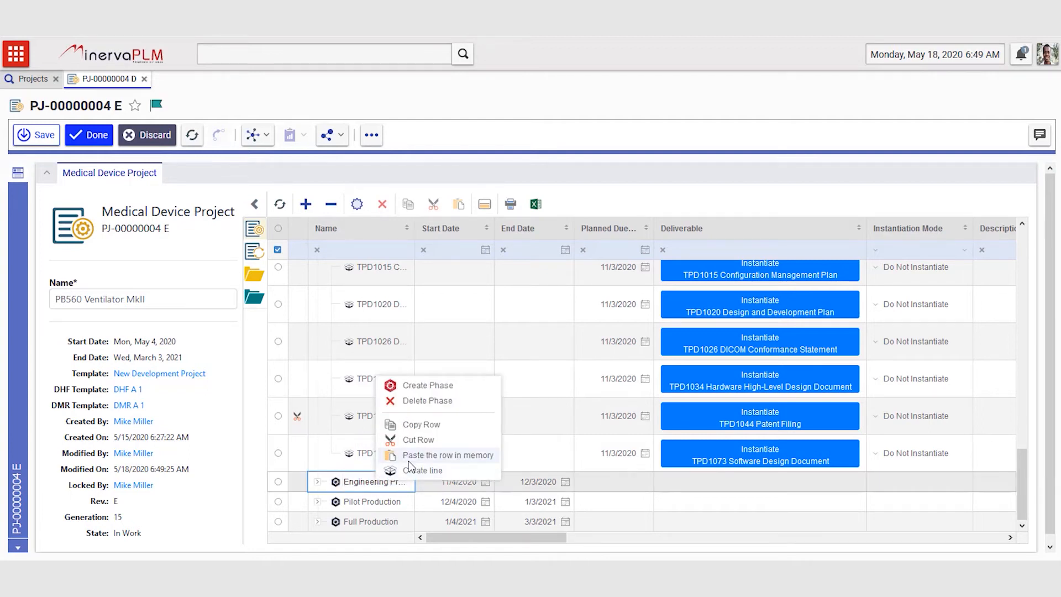
{"action": "left_click", "coordinate": [448, 455]}
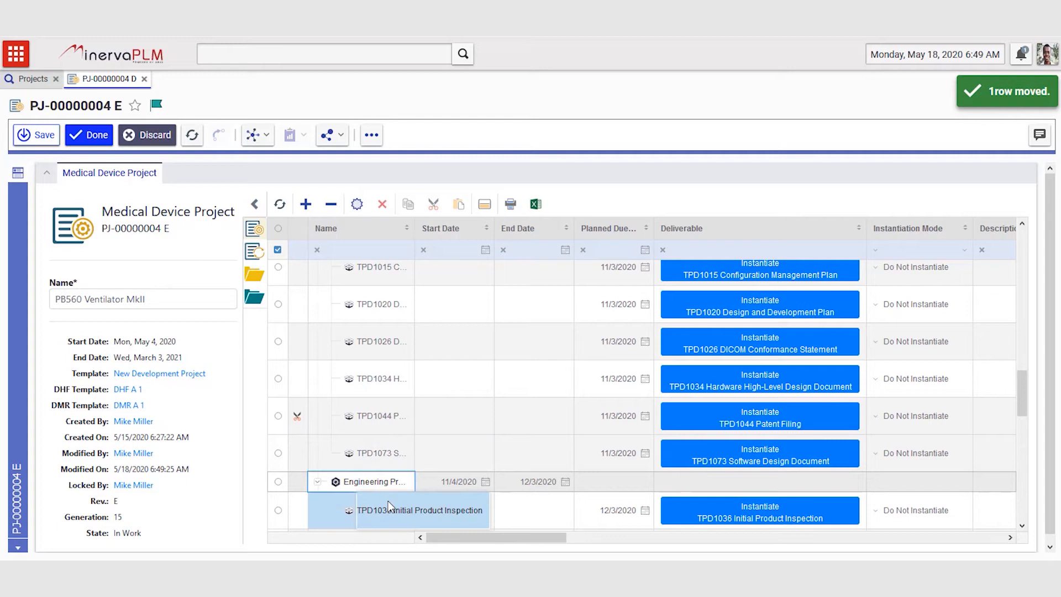
{"action": "left_click", "coordinate": [35, 135]}
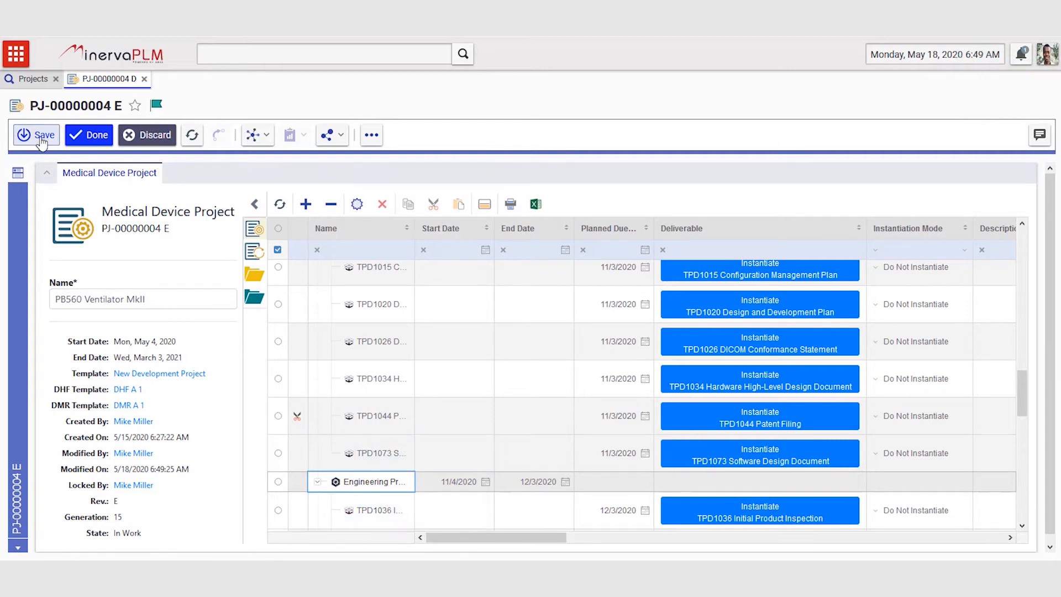
{"action": "mouse_move", "coordinate": [377, 442]}
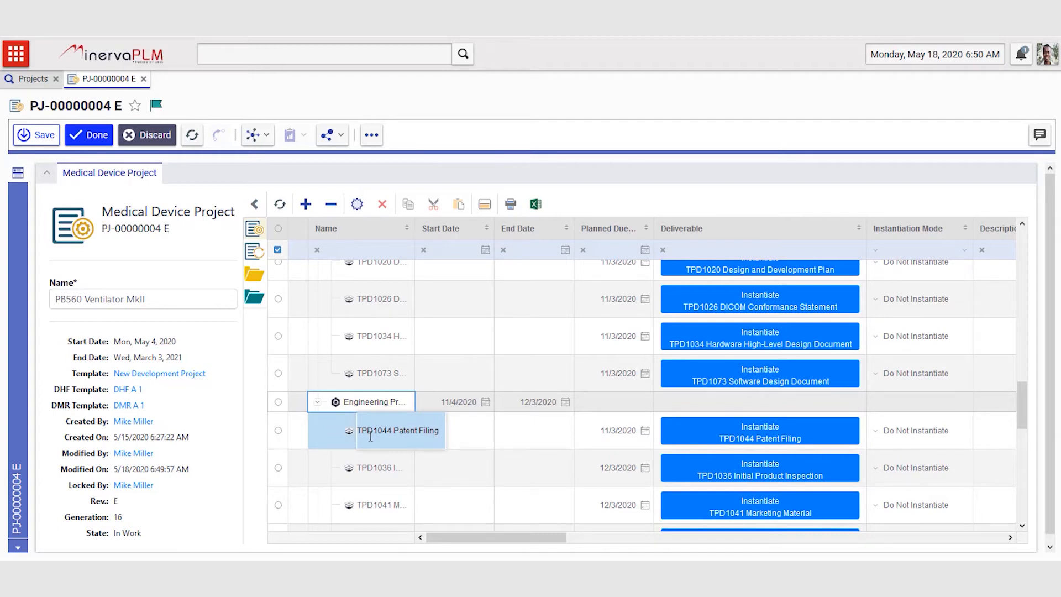
{"action": "left_click", "coordinate": [88, 135]}
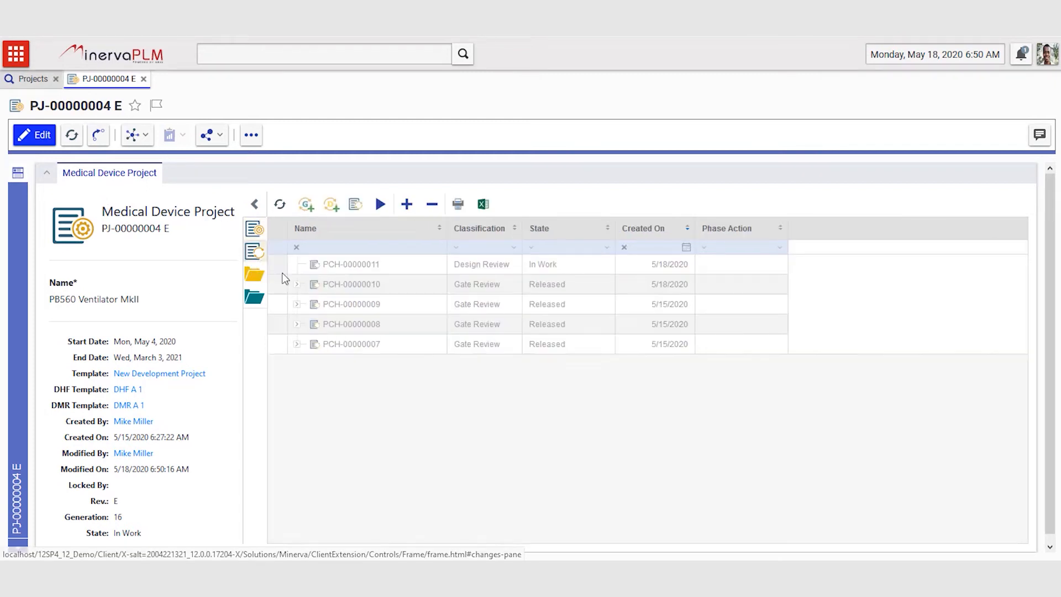
- Vote Submit to Review on PCH-00000011 with a comment about moving the Patent filing
{"action": "left_click", "coordinate": [350, 264]}
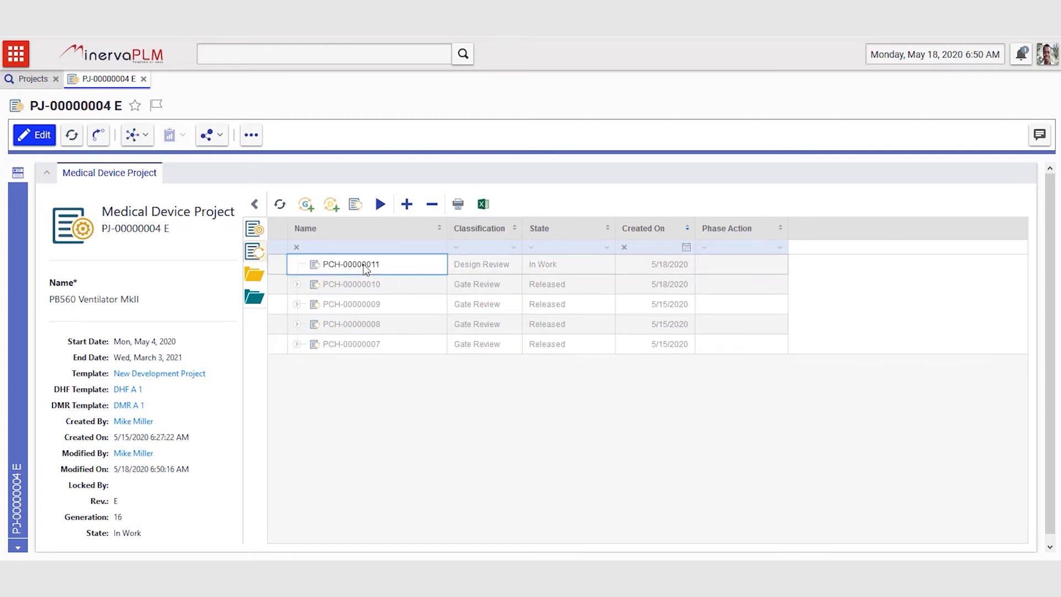
{"action": "mouse_move", "coordinate": [383, 238]}
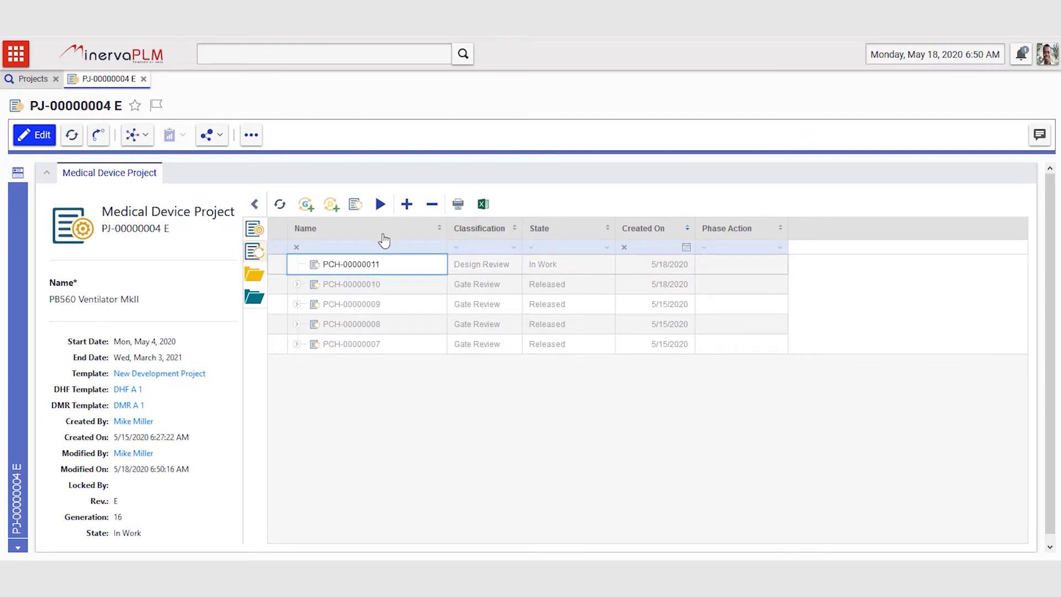
{"action": "mouse_move", "coordinate": [380, 205]}
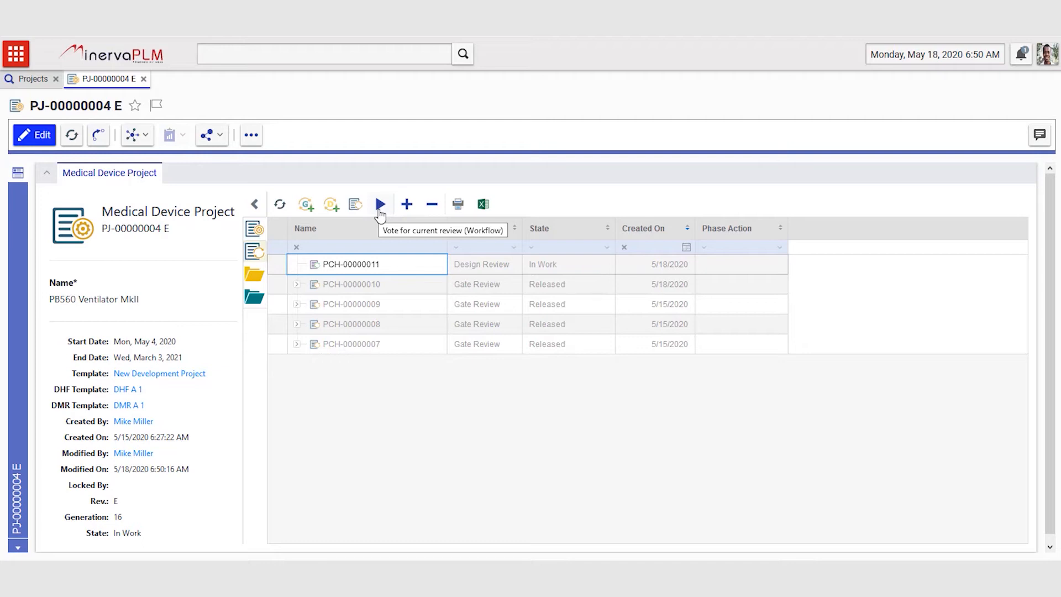
{"action": "left_click", "coordinate": [380, 204]}
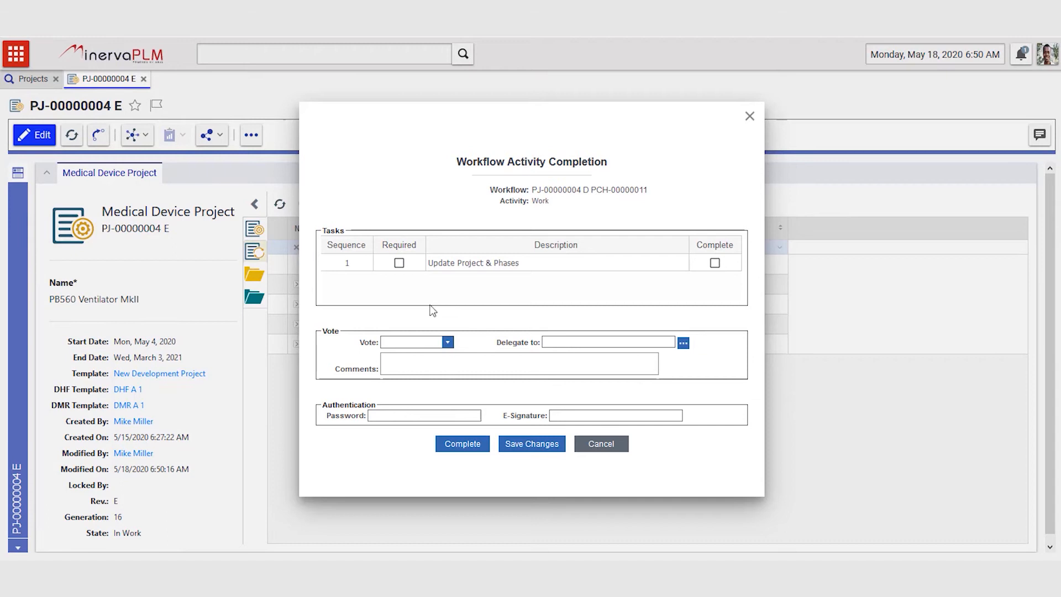
{"action": "left_click", "coordinate": [414, 342]}
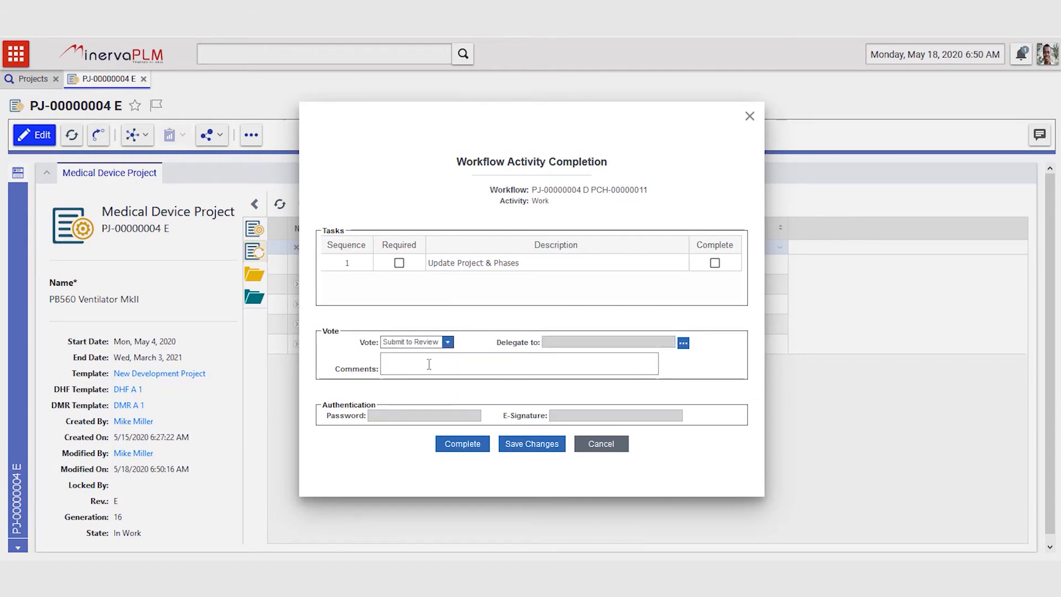
{"action": "type", "text": "Due"}
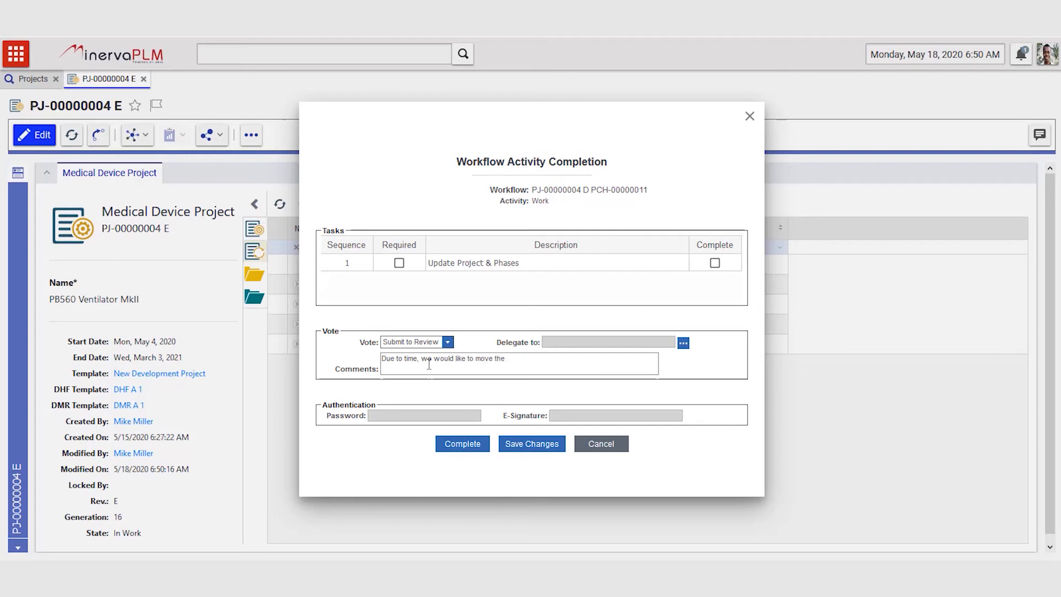
{"action": "type", "text": "Pat"}
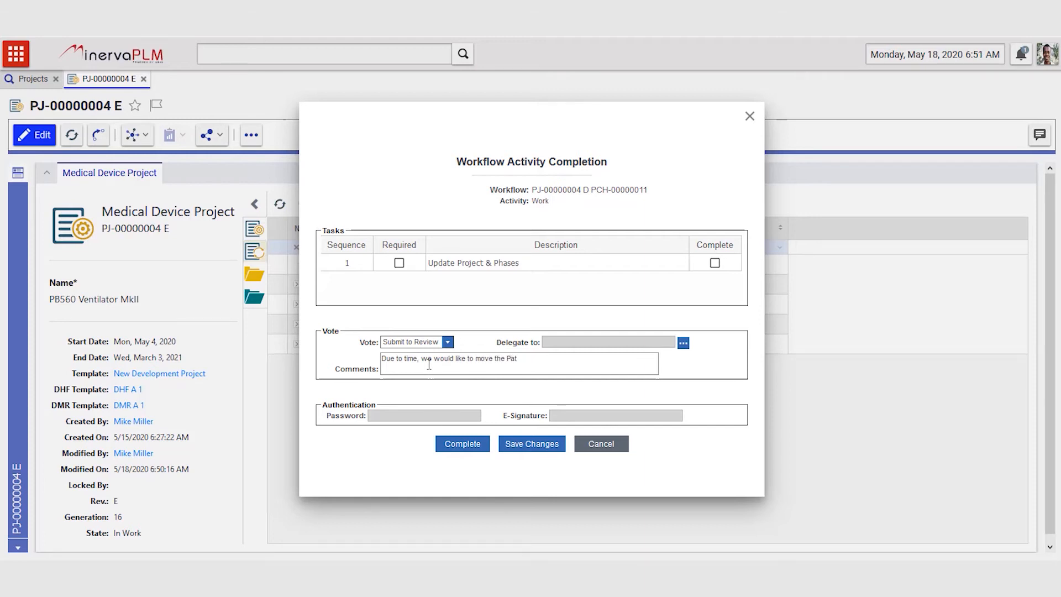
{"action": "type", "text": "ent filing"}
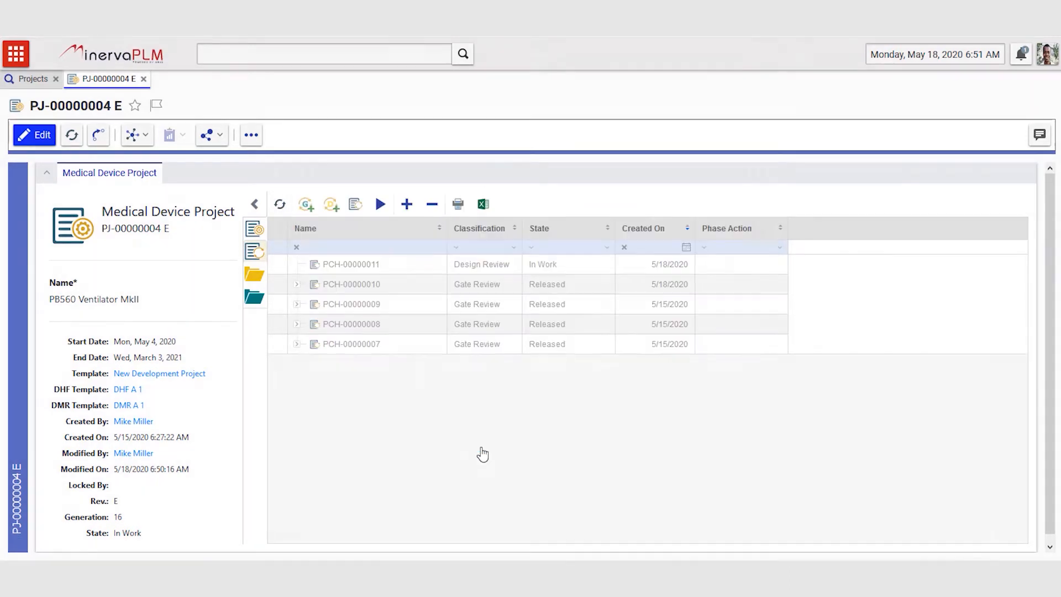
- Show the released project's plan and expand the Engineering Prototype phase to list its deliverables
{"action": "left_click", "coordinate": [34, 135]}
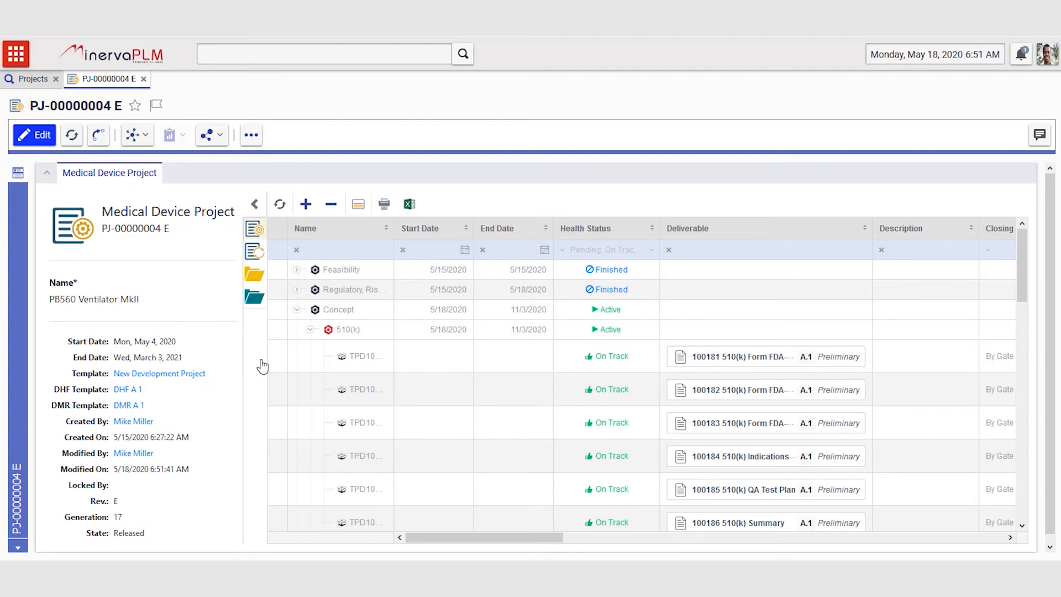
{"action": "mouse_move", "coordinate": [149, 505]}
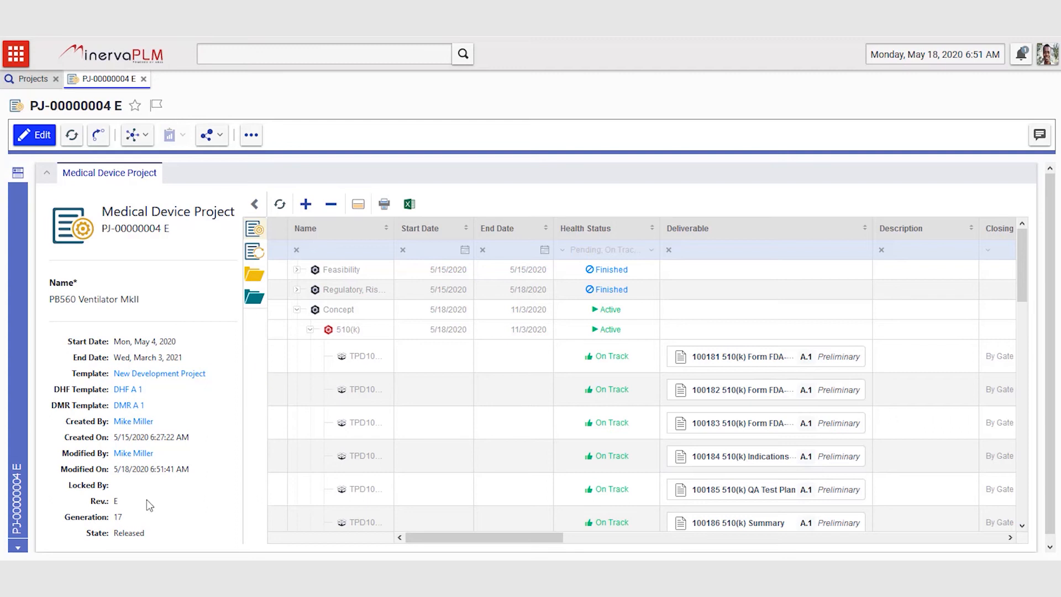
{"action": "mouse_move", "coordinate": [126, 536]}
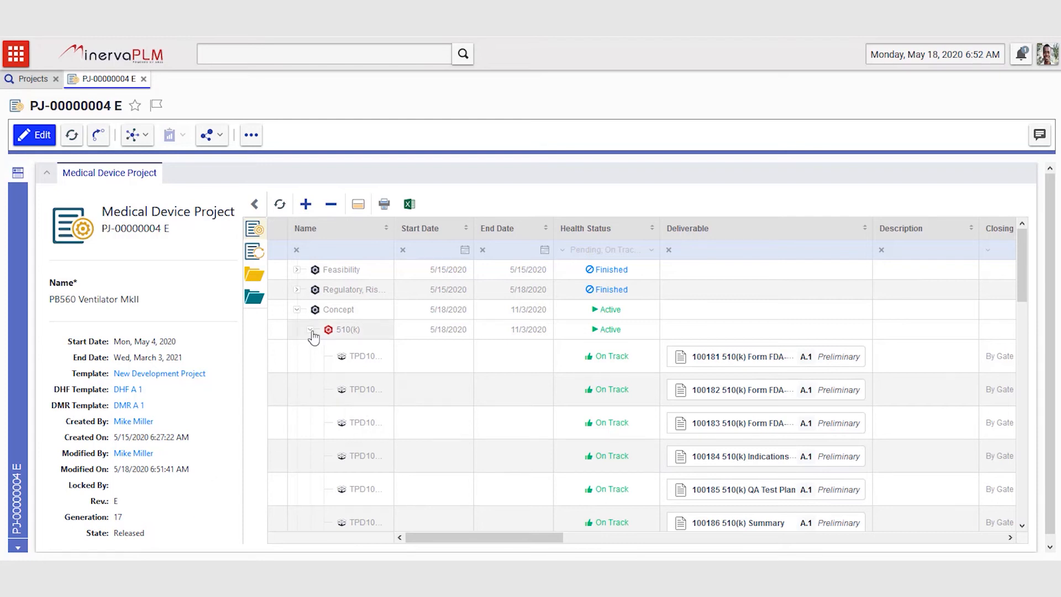
{"action": "scroll", "scroll_direction": "down", "scroll_amount": 3}
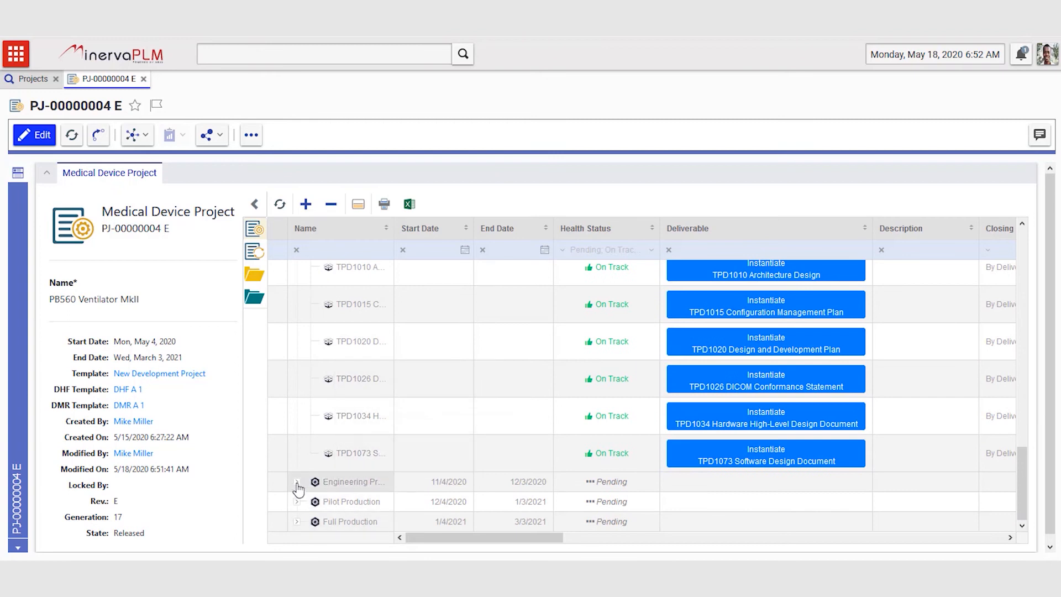
{"action": "left_click", "coordinate": [297, 481]}
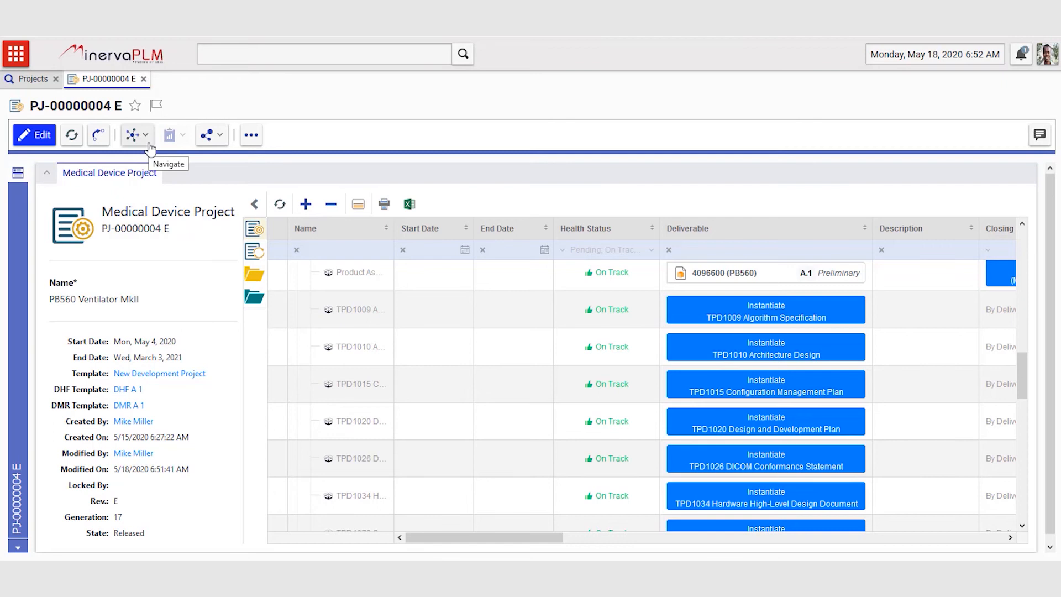
{"action": "mouse_move", "coordinate": [121, 508]}
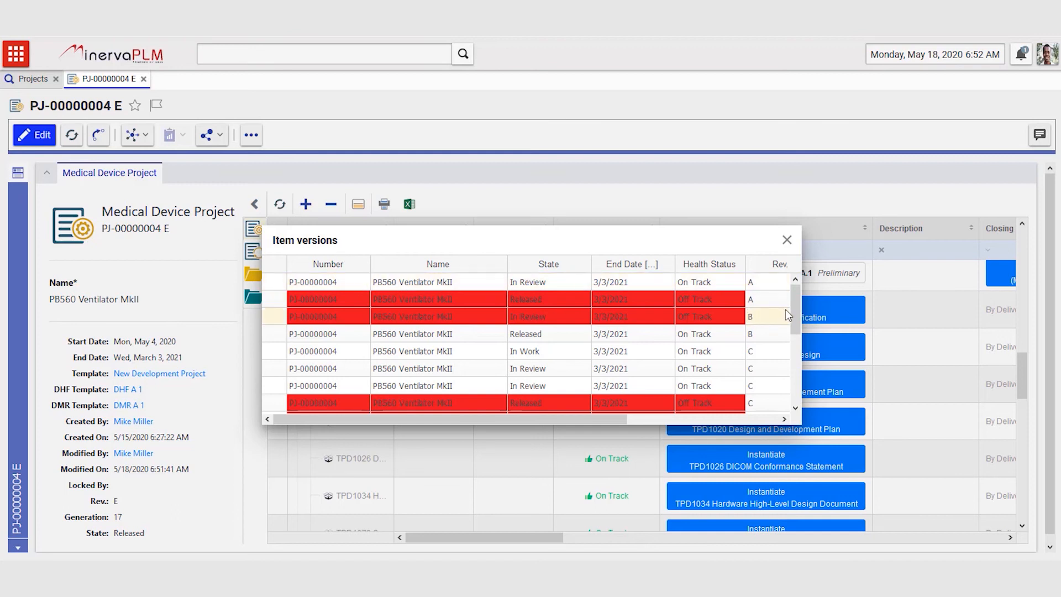
- Open the Released revision D row from Item versions in its own tab
{"action": "scroll", "scroll_direction": "down", "scroll_amount": 3}
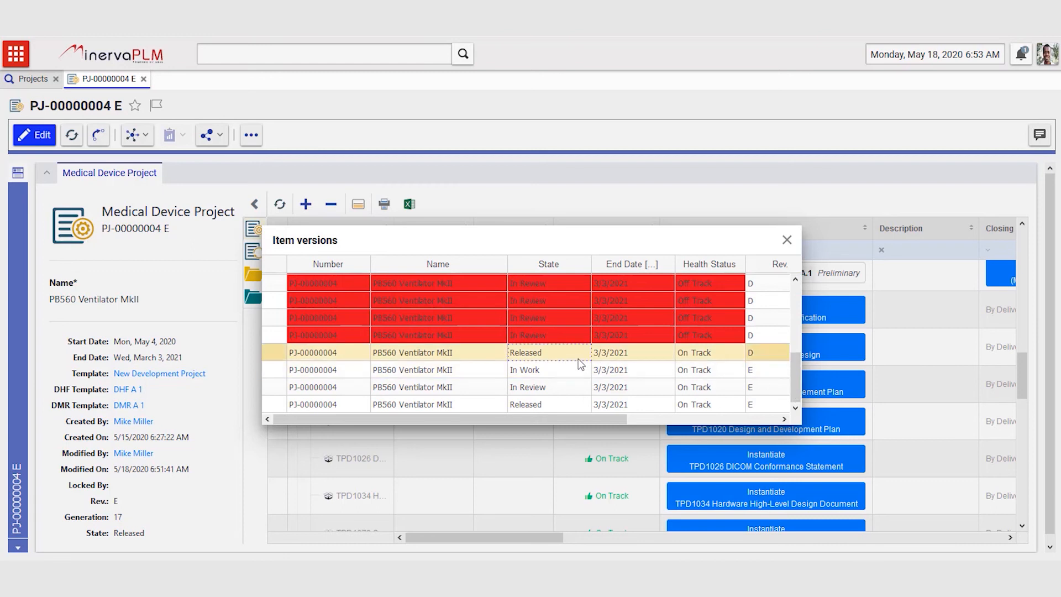
{"action": "mouse_move", "coordinate": [557, 363]}
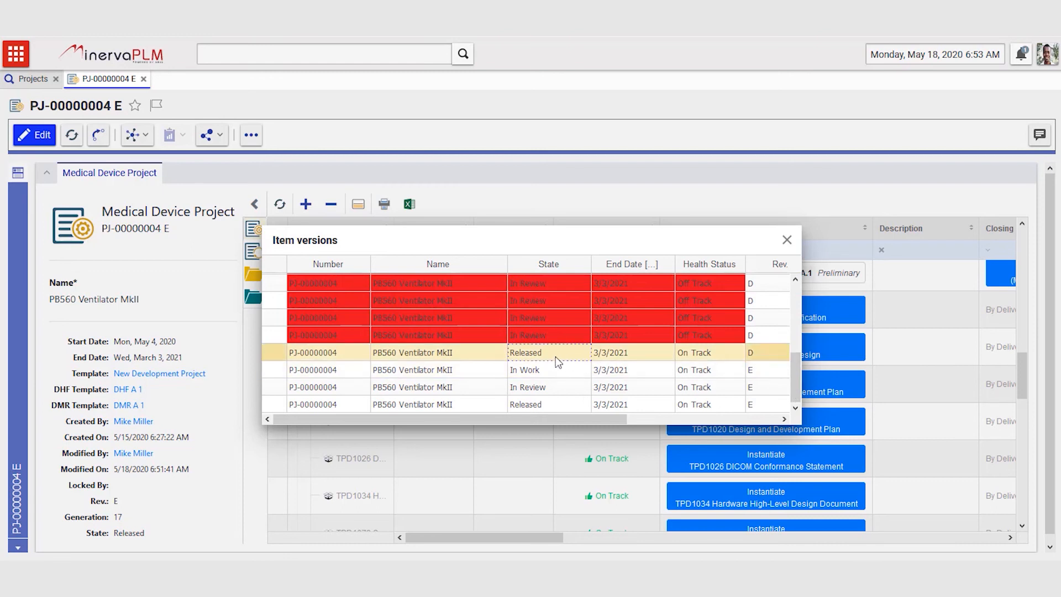
{"action": "double_click", "coordinate": [525, 351]}
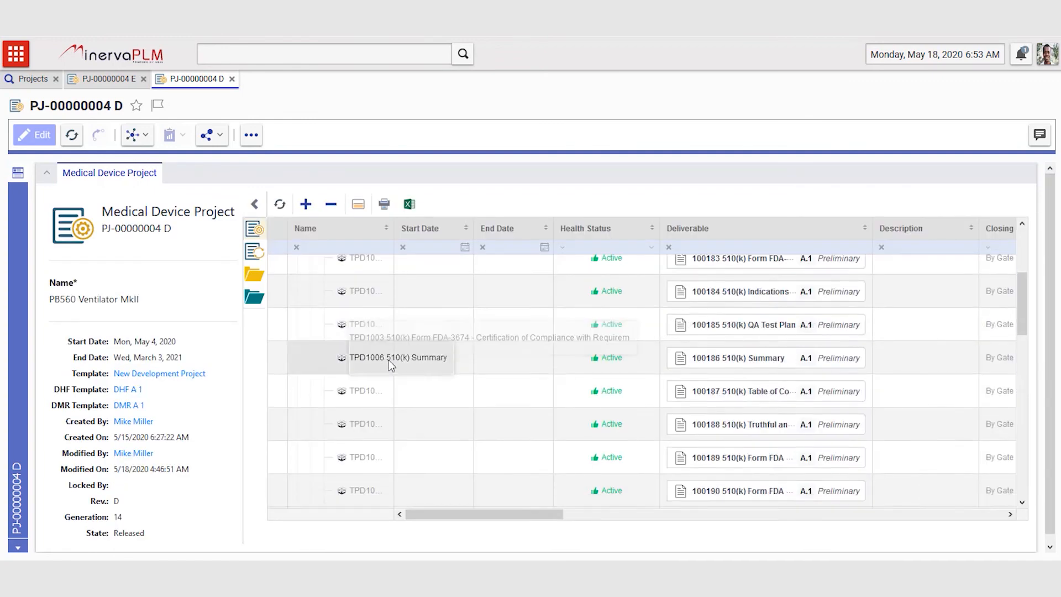
{"action": "scroll", "scroll_direction": "down", "scroll_amount": 3}
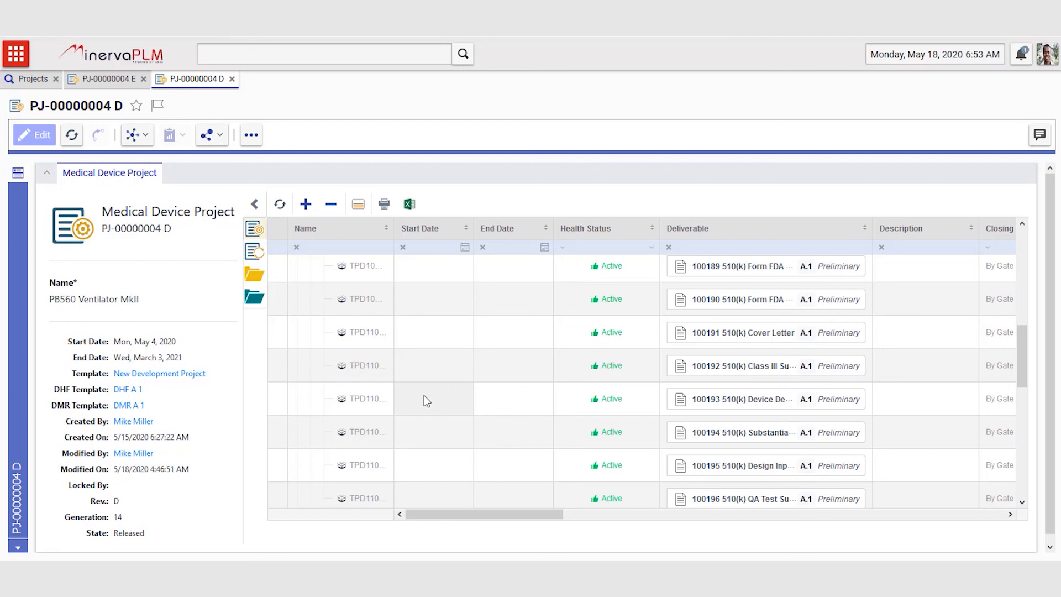
{"action": "mouse_move", "coordinate": [756, 399]}
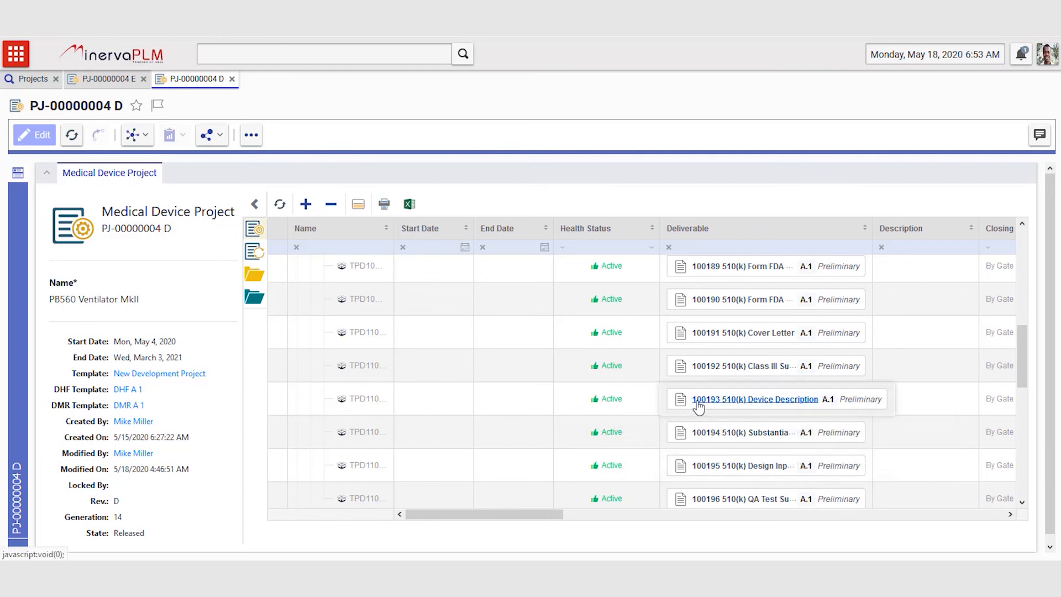